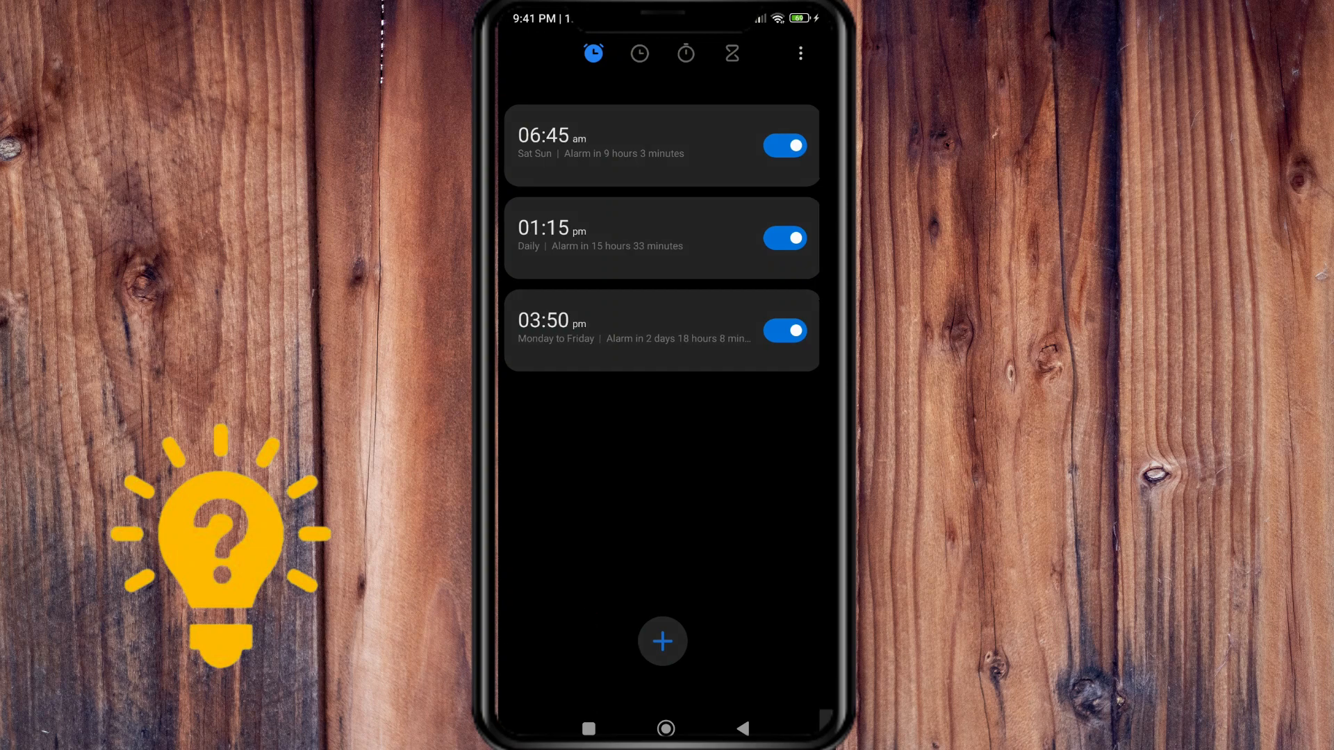
- Add a new alarm and switch its time to 09:41 AM
left_click(662, 641)
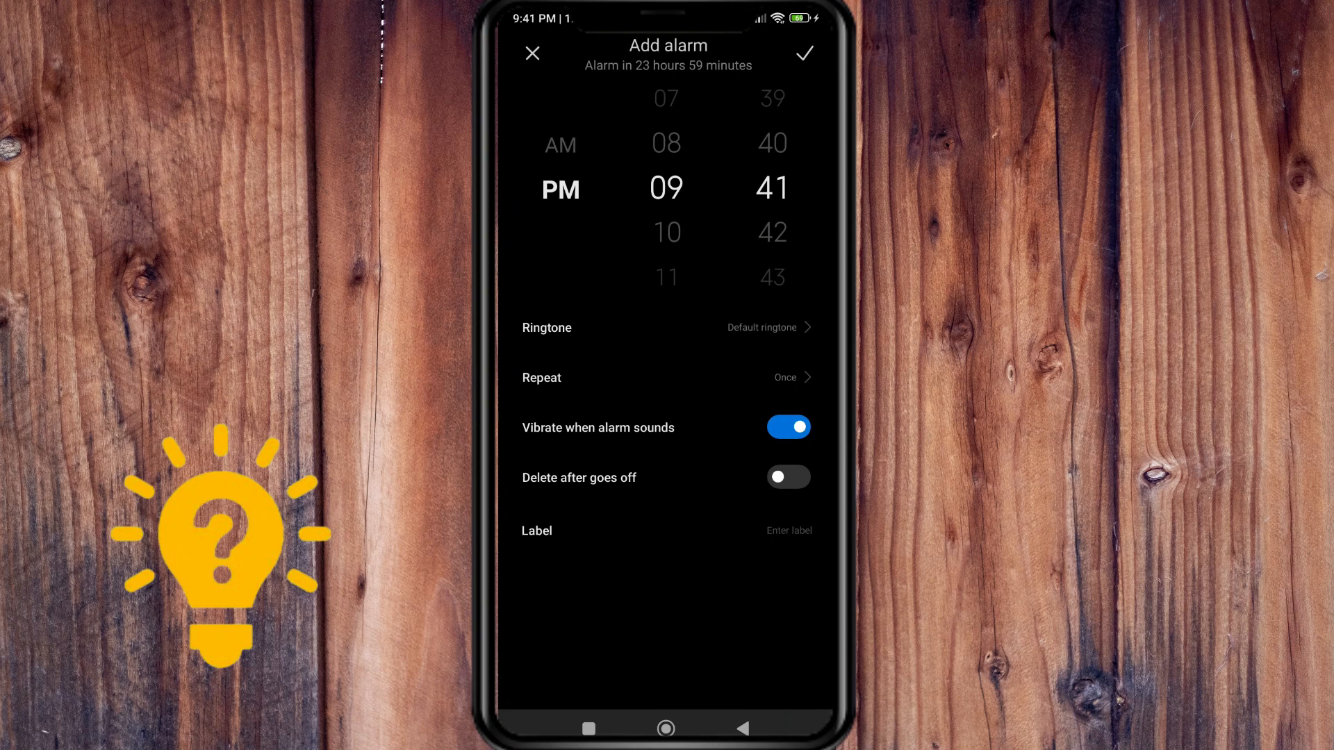
left_click(561, 144)
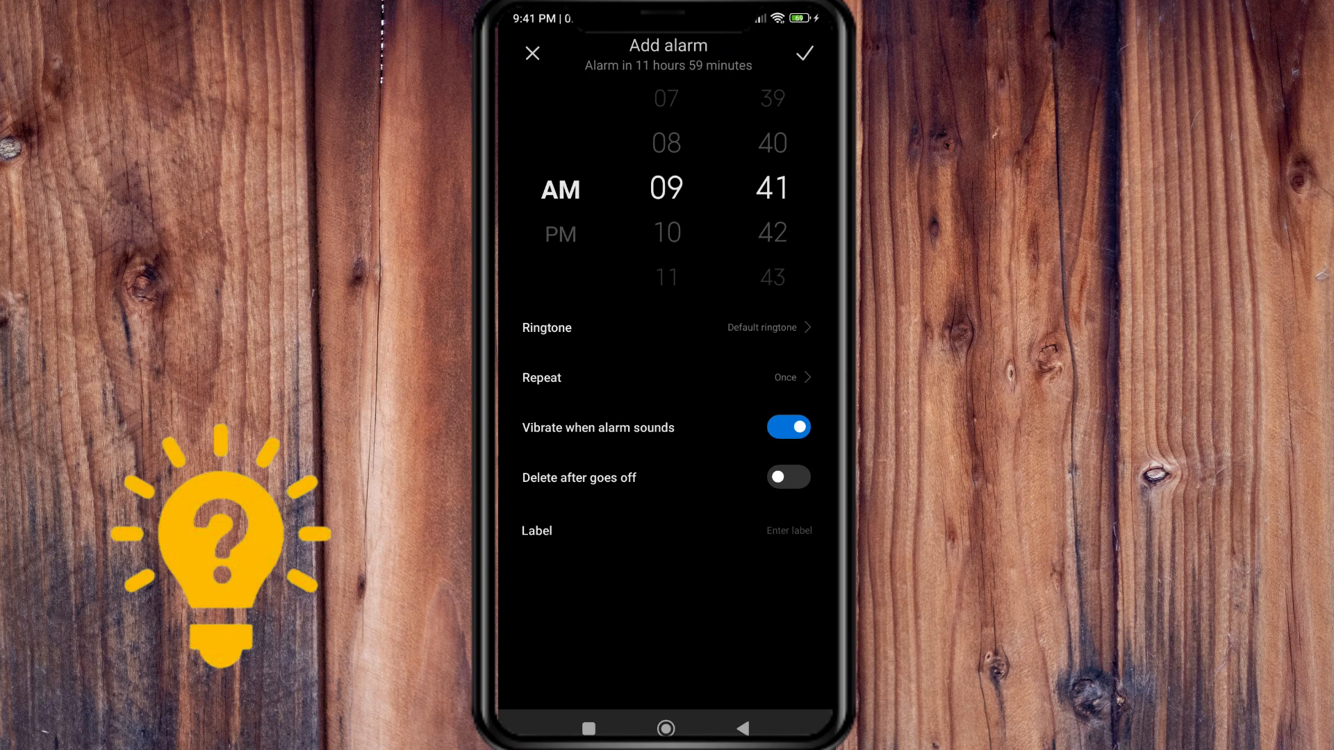
- Browse the locally stored songs as ringtone options, then leave without choosing one
left_click(668, 328)
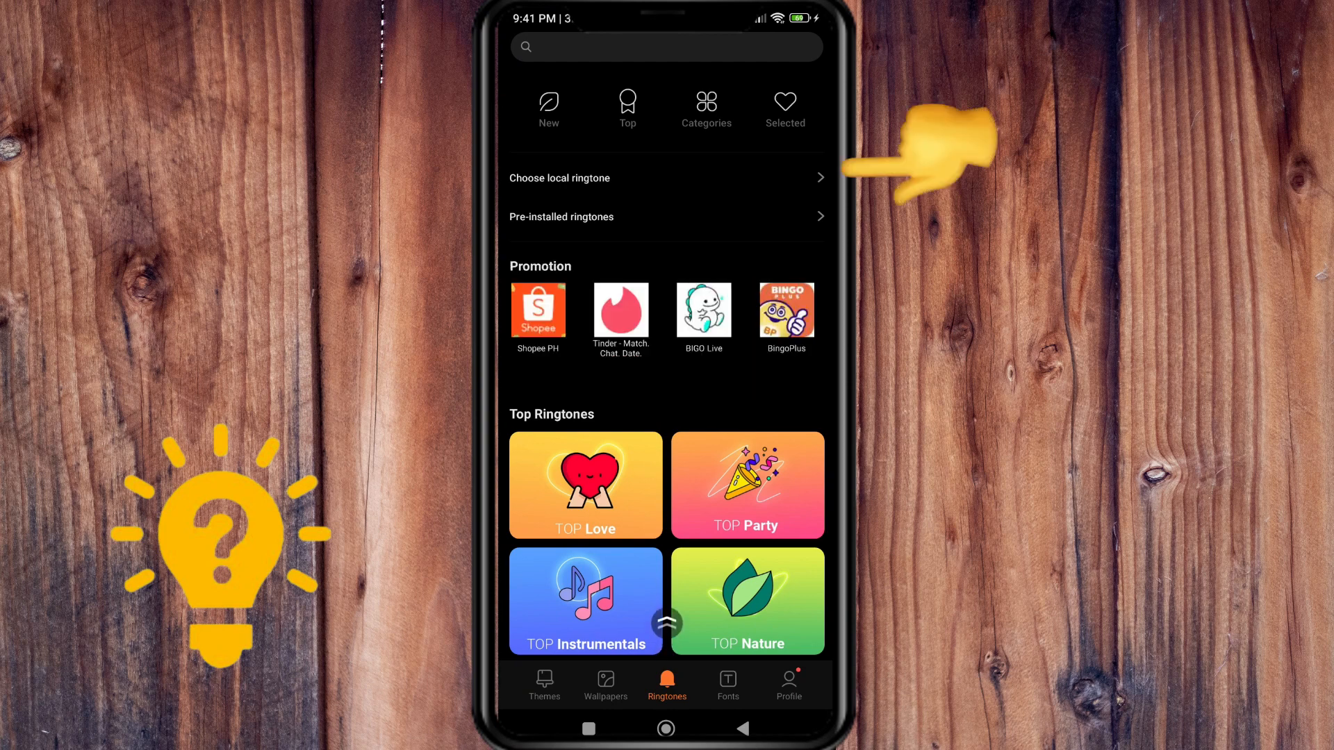
mouse_move(910, 153)
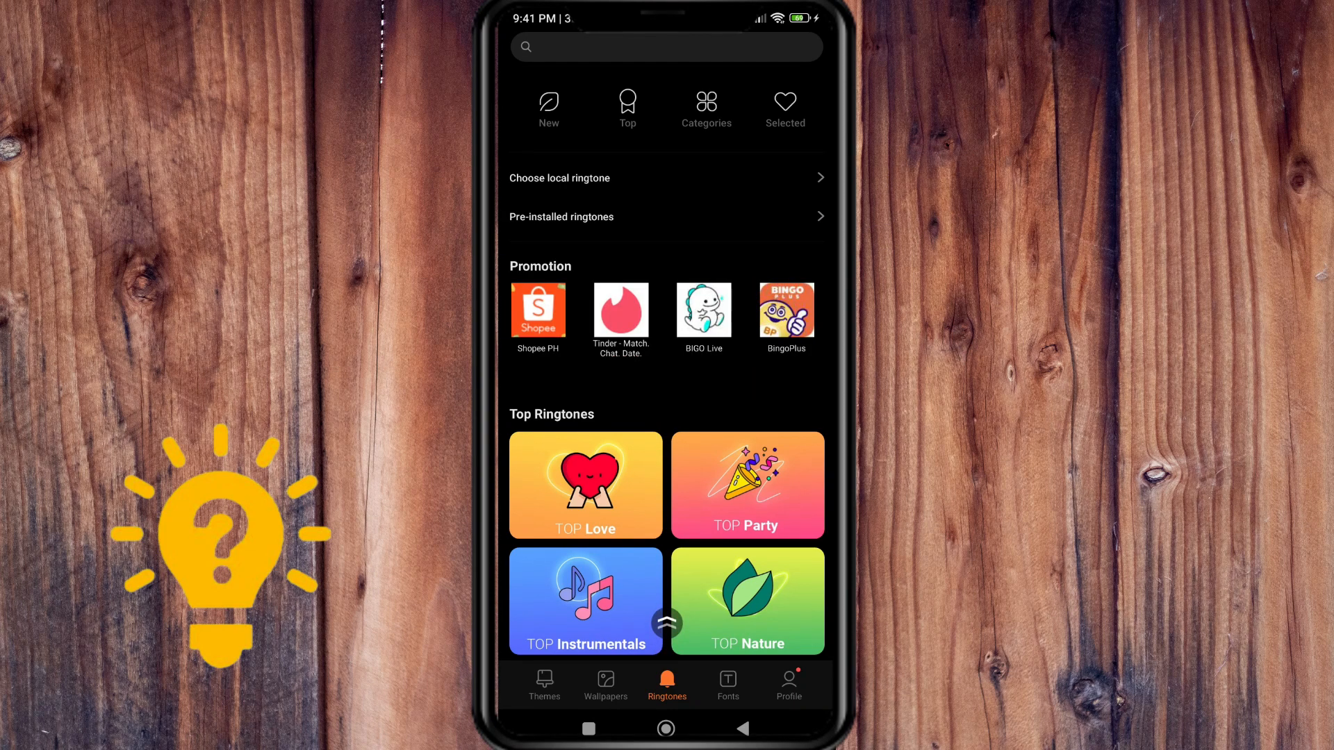
left_click(666, 178)
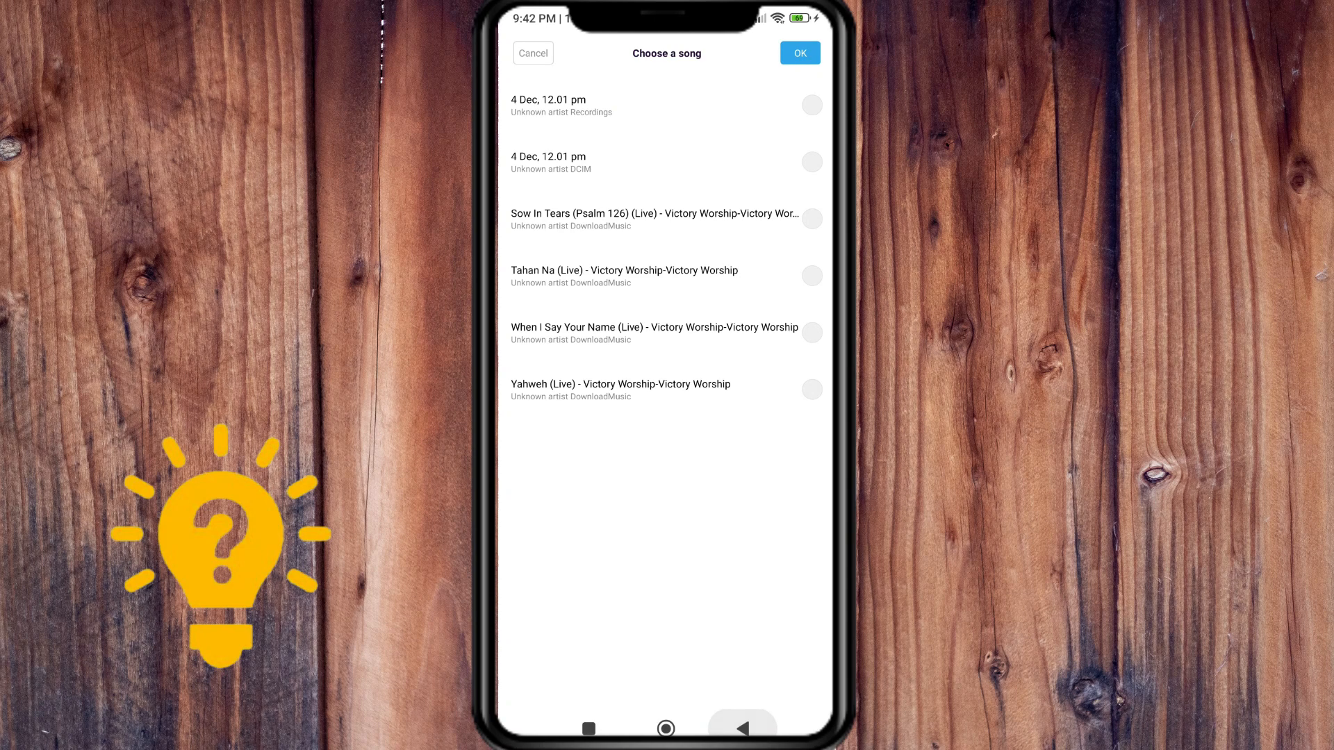
left_click(532, 53)
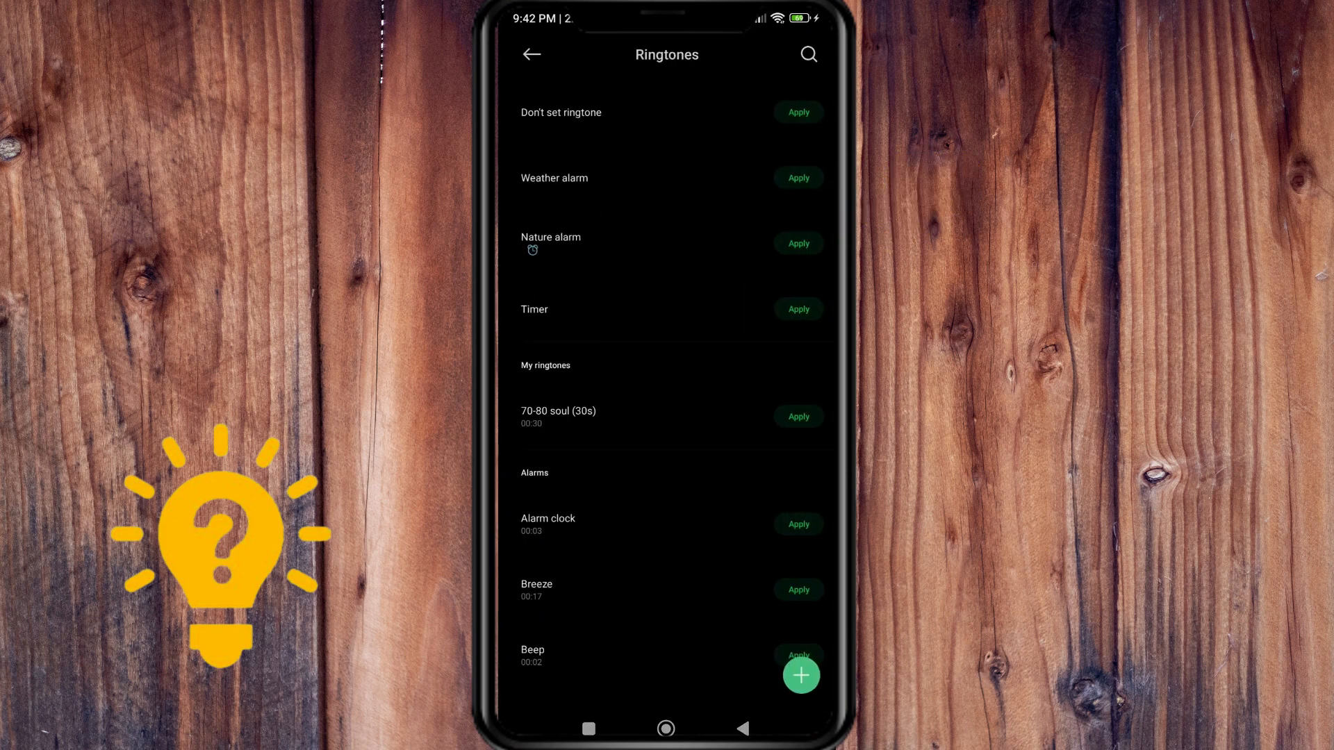
- Scroll through the built-in alarm and system ringtones, then return to the main ringtone page
scroll("down", 3)
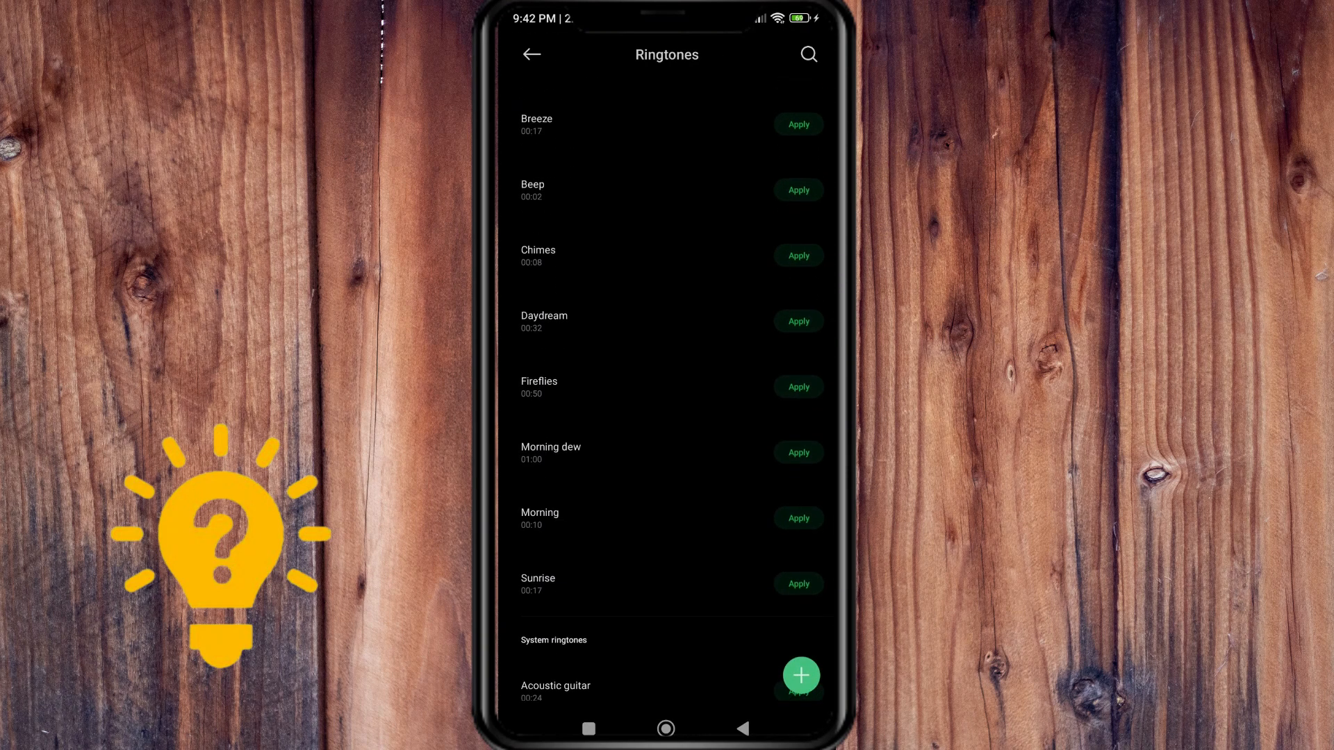
scroll("down", 3)
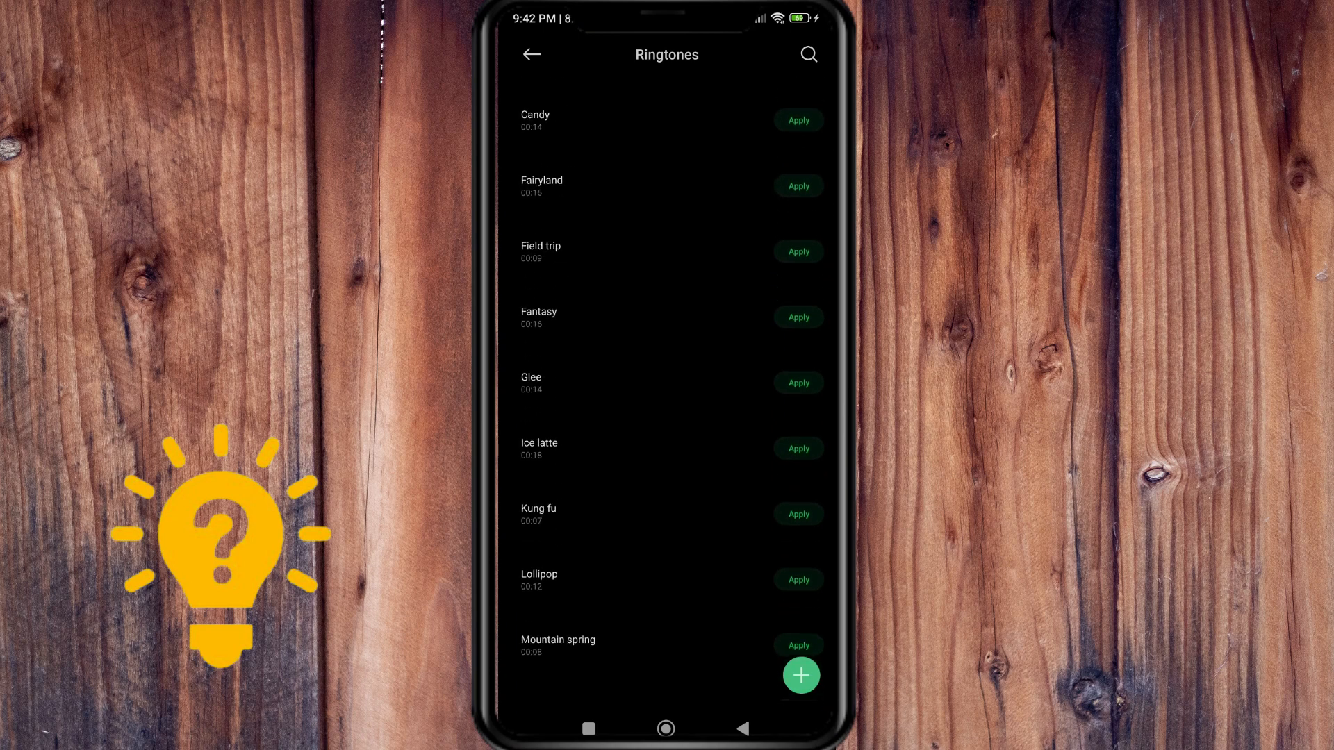
left_click(531, 53)
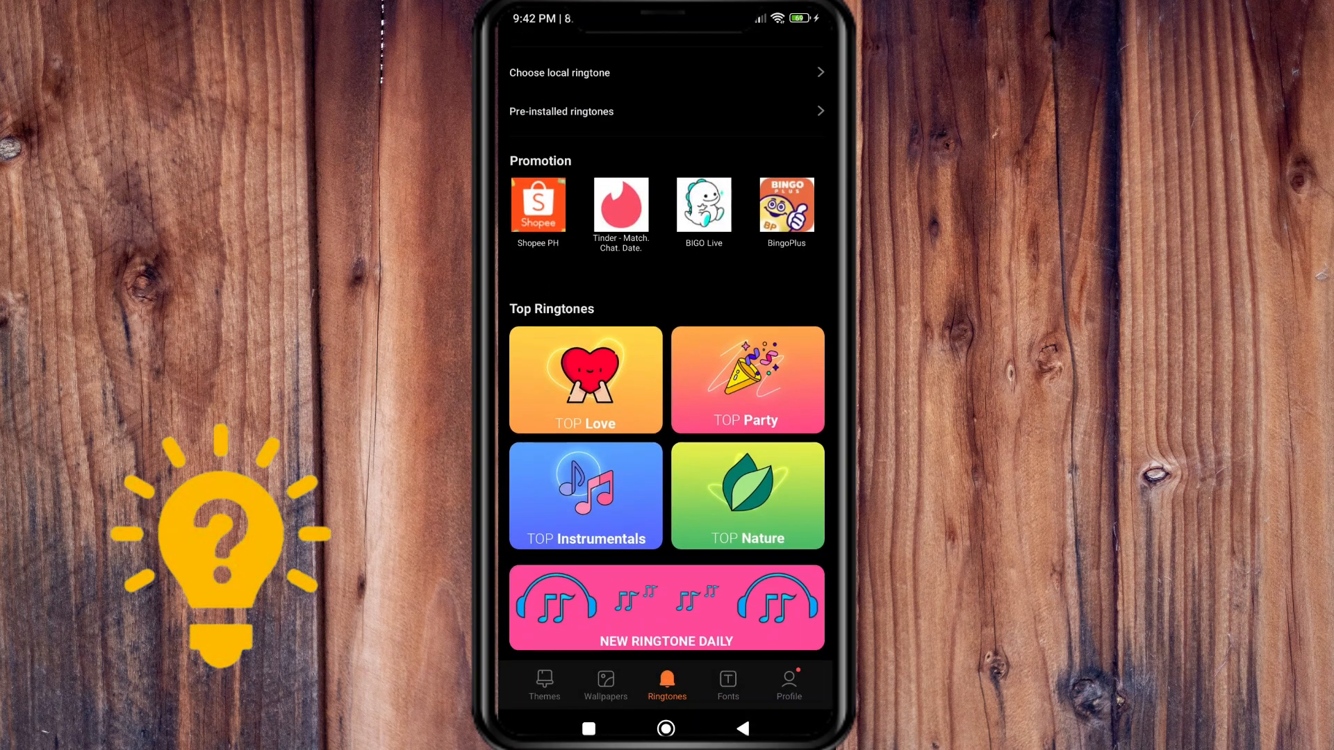
scroll("down", 3)
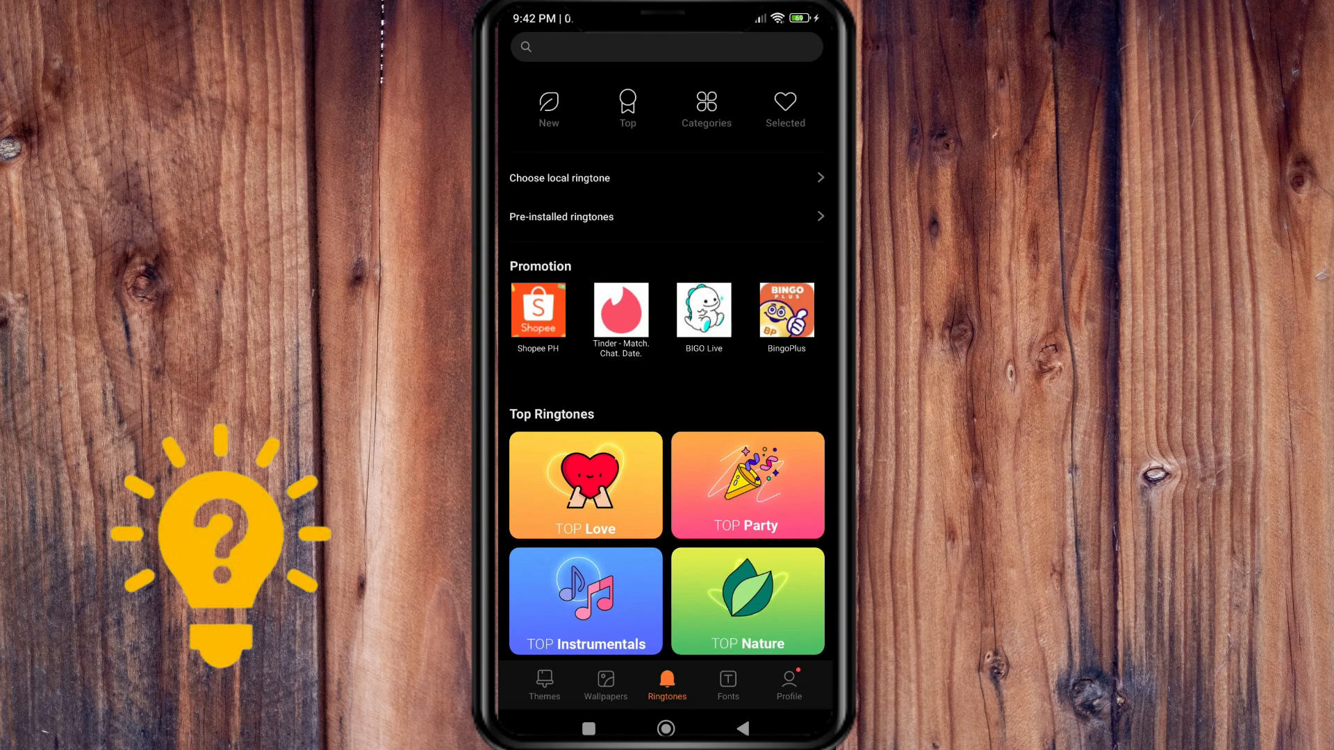
- Pick Country from the pre-installed system ringtones and confirm it
left_click(666, 216)
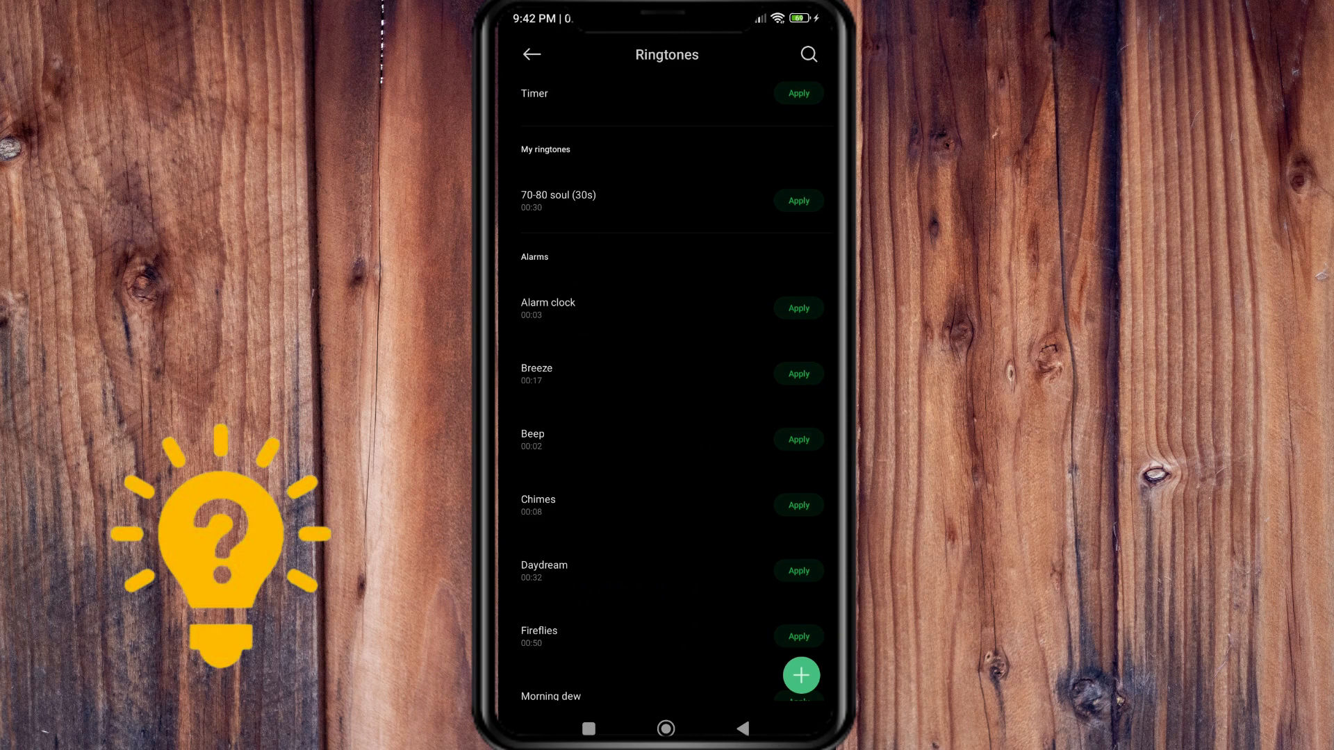
scroll("down", 3)
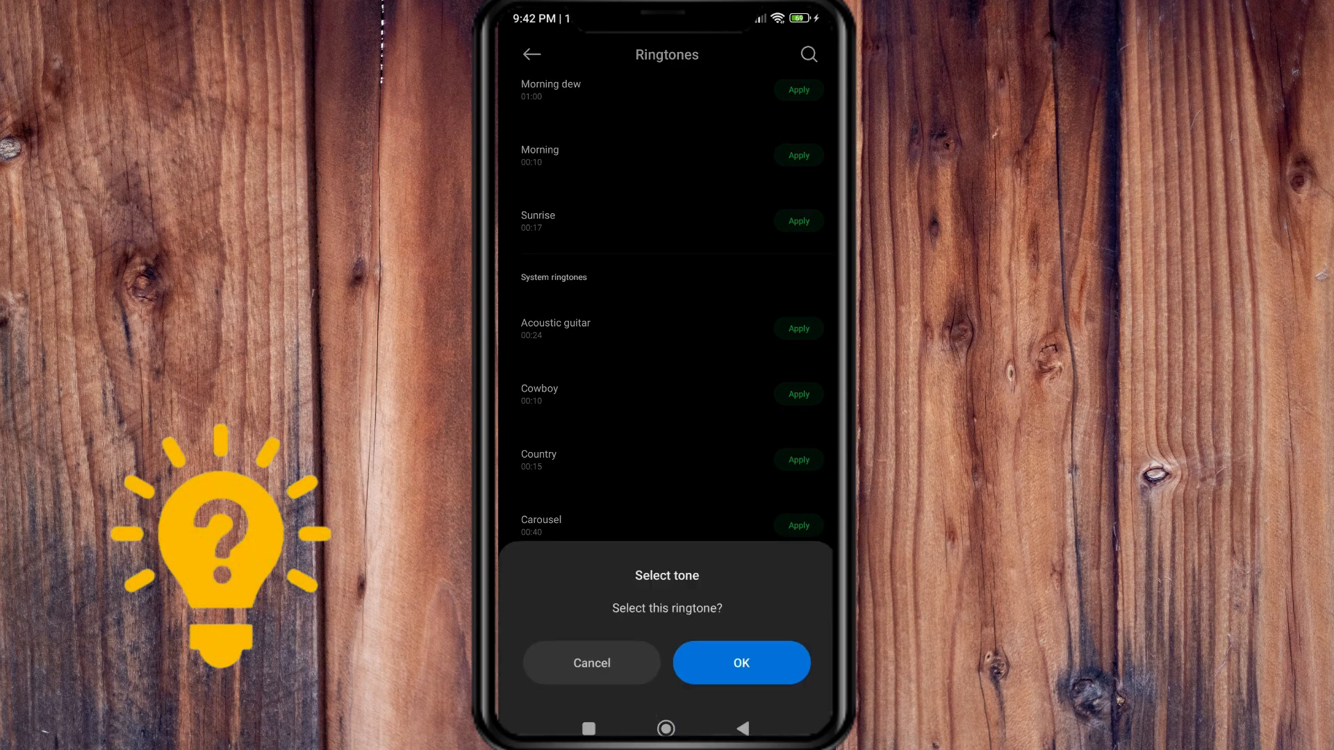
left_click(740, 663)
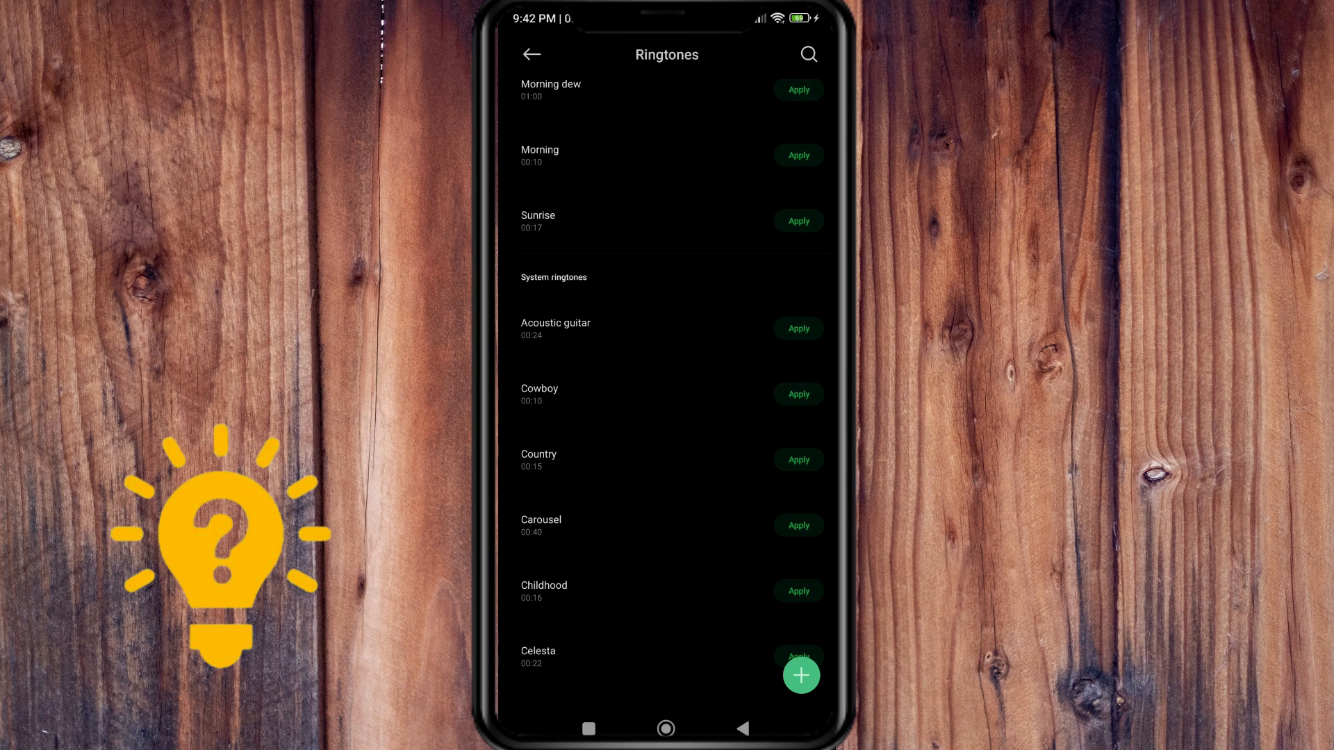
- Label the alarm 'wake up' and save it to the alarm list
left_click(530, 54)
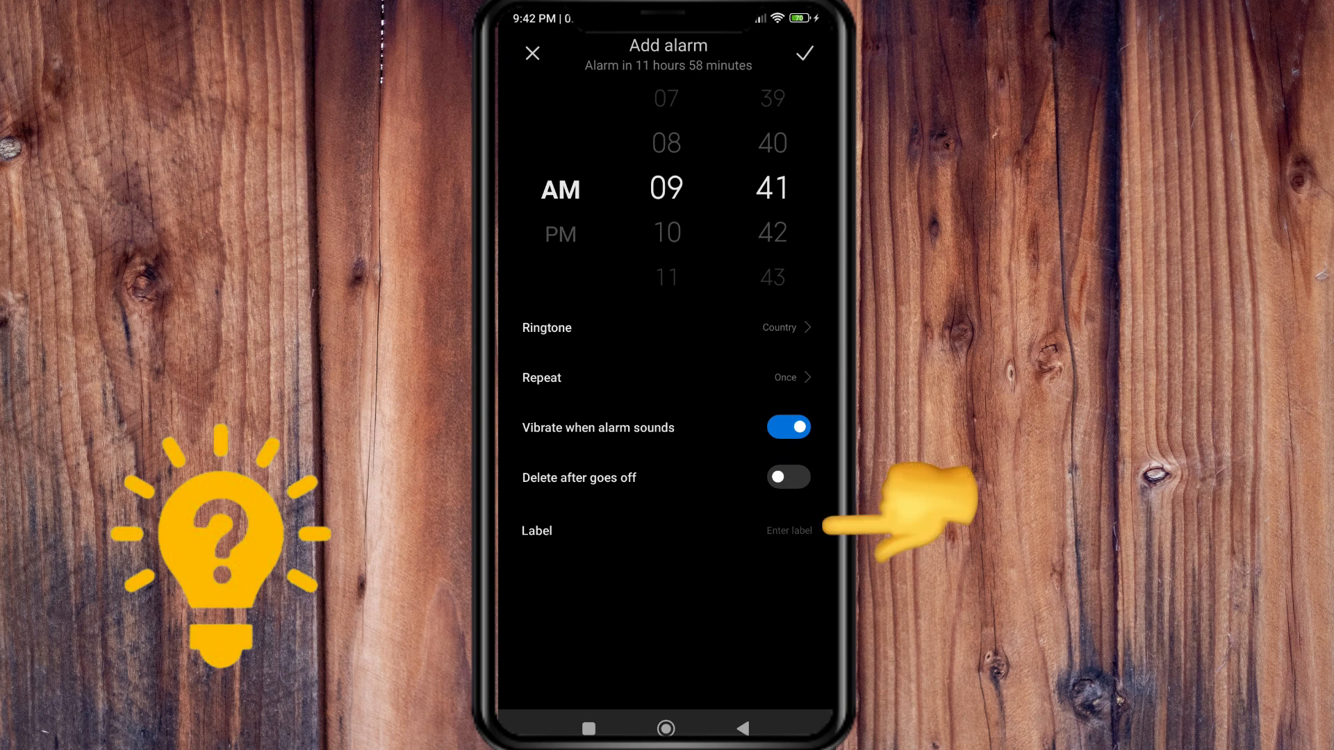
left_click(788, 531)
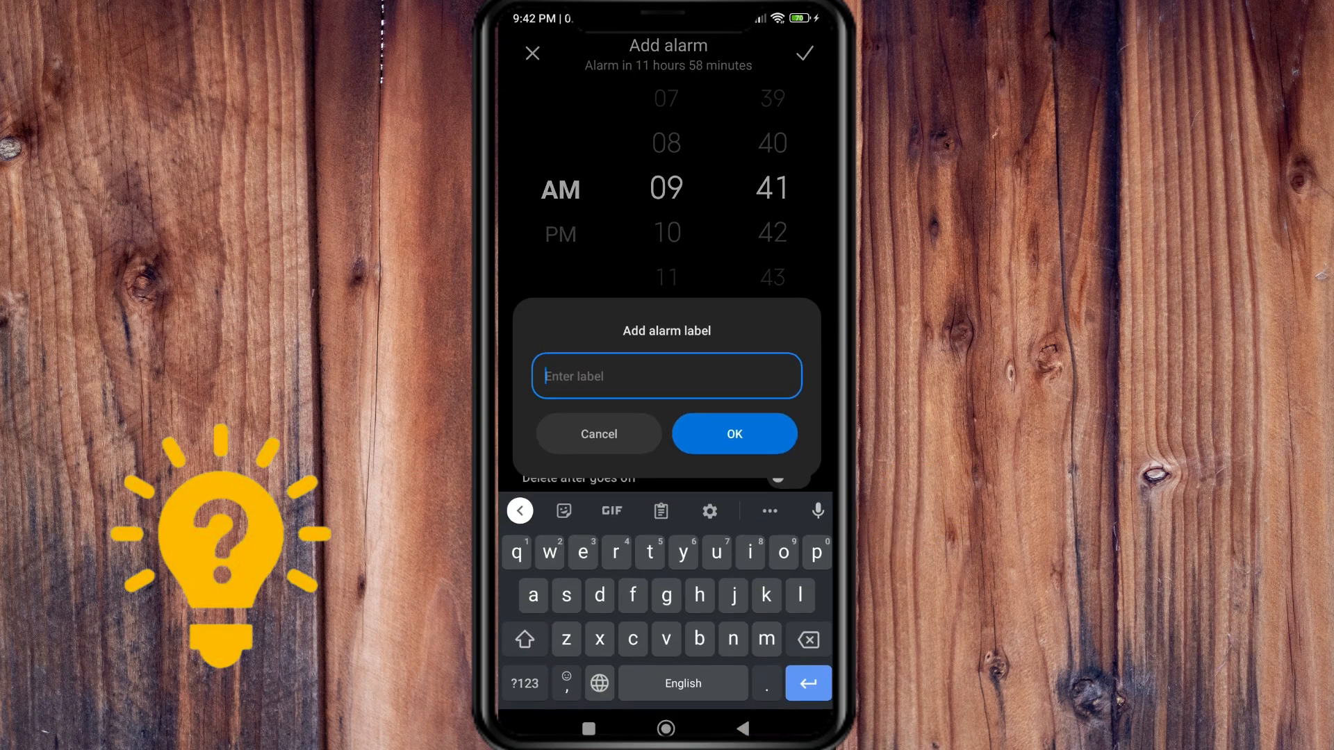
type("wake up")
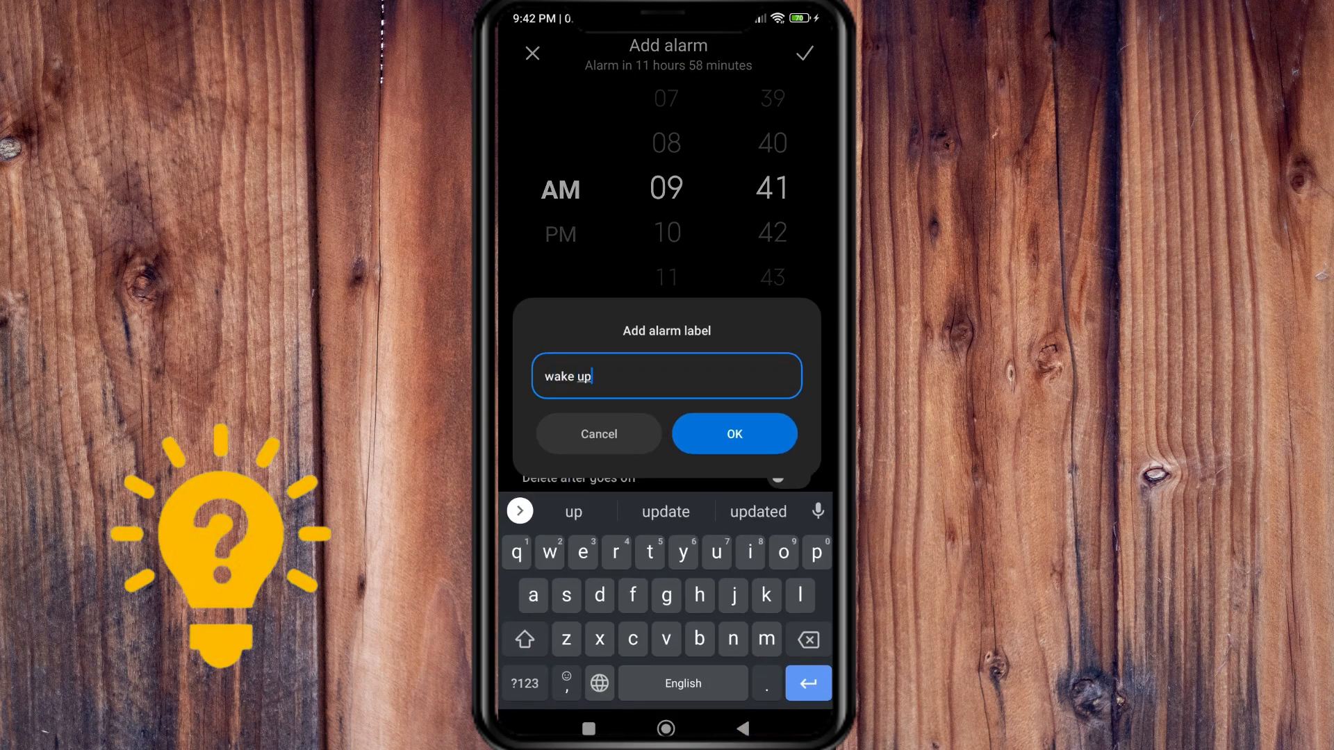
left_click(734, 434)
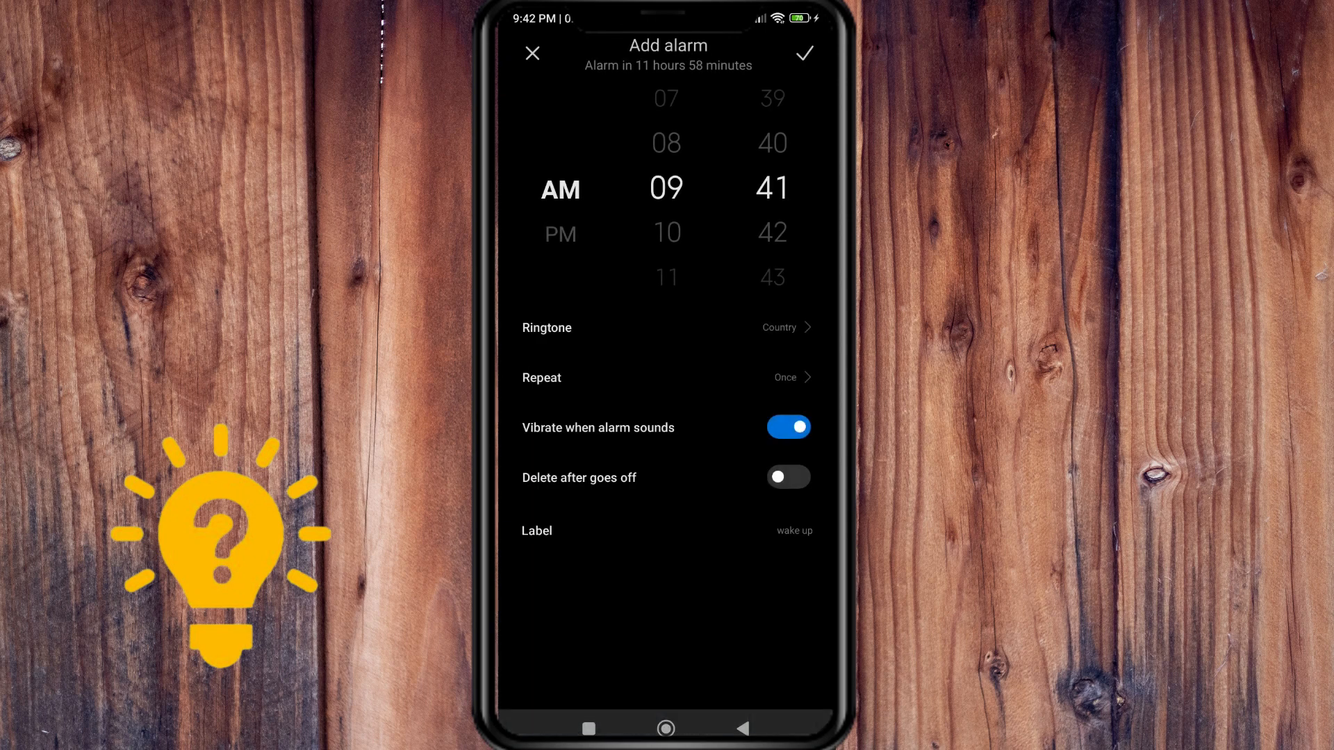
left_click(803, 53)
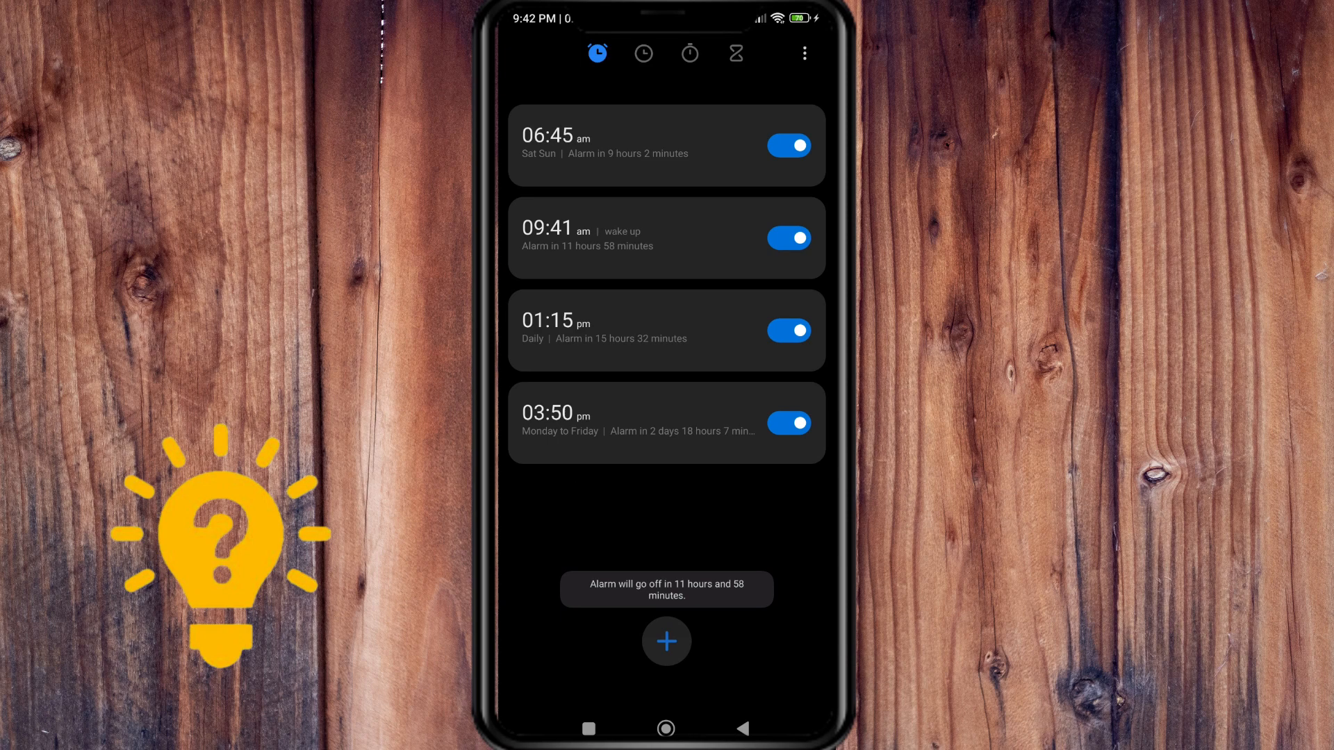